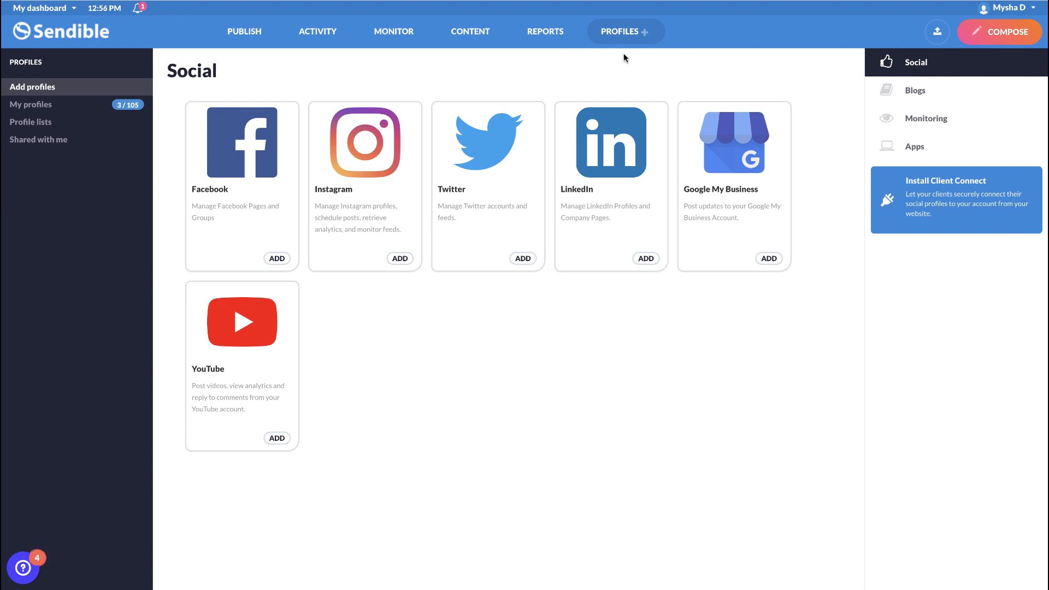
# - Reach the Add profiles page from the profile options list
pyautogui.click(618, 30)
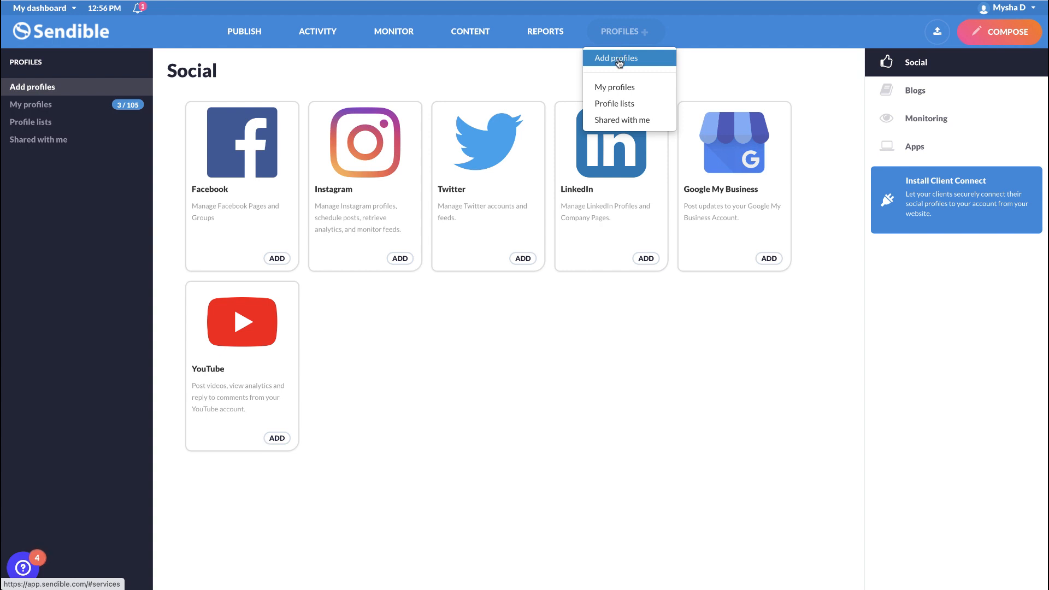
pyautogui.click(333, 79)
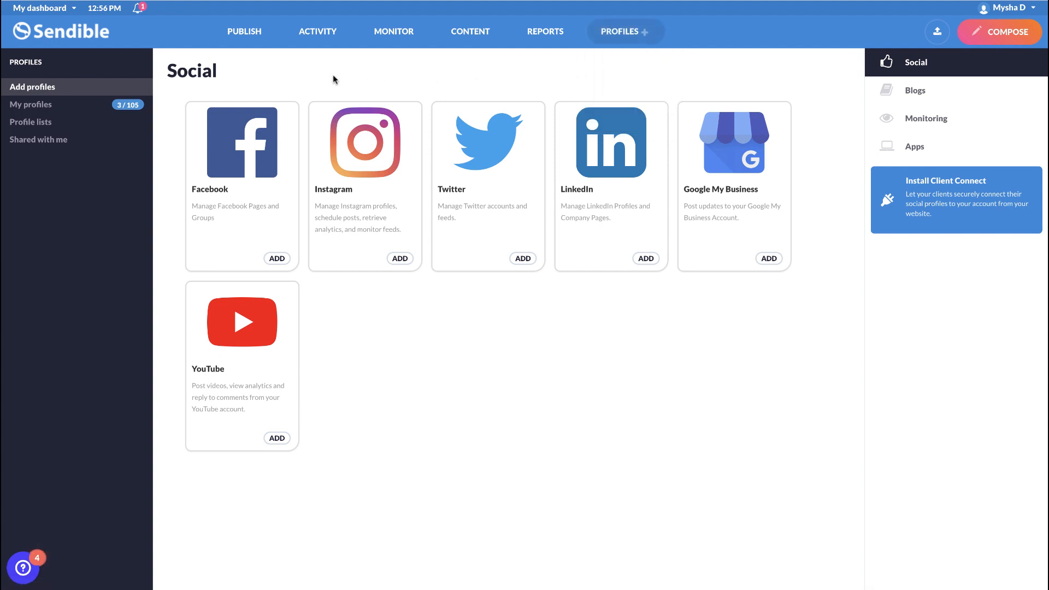
pyautogui.moveTo(317, 32)
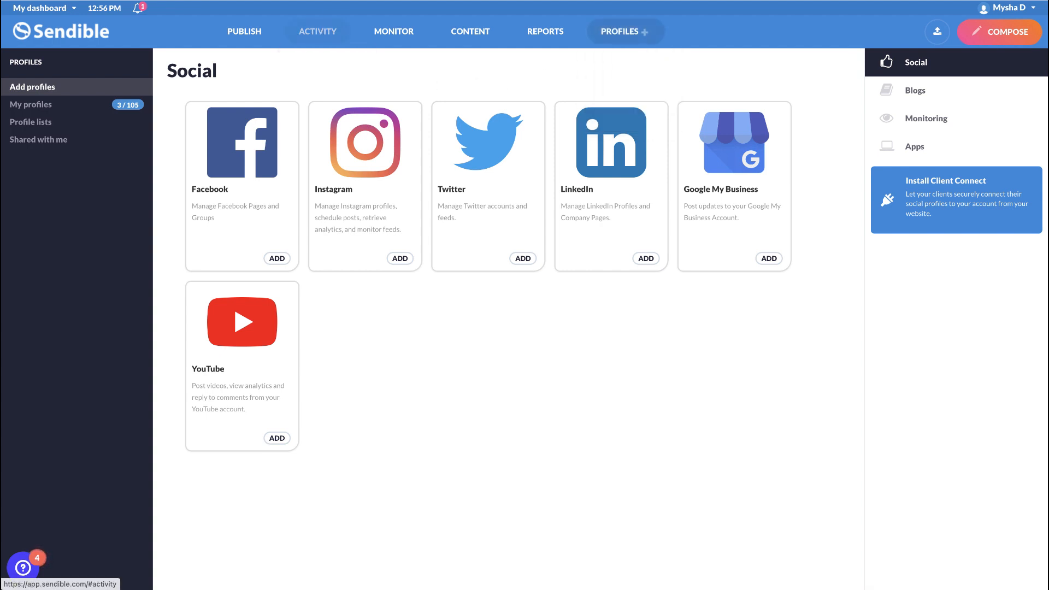
pyautogui.click(544, 31)
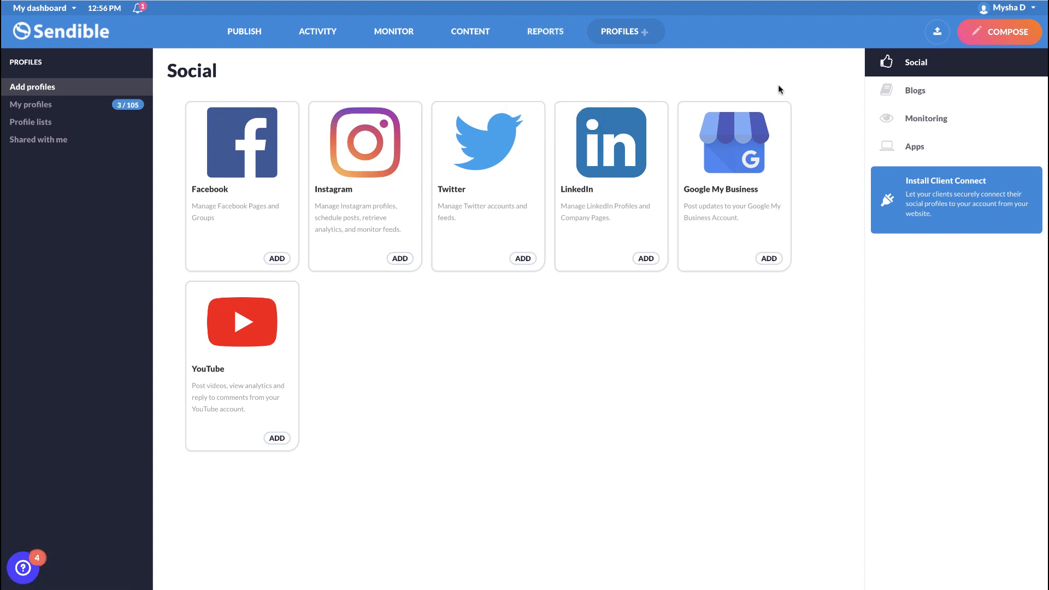
pyautogui.moveTo(408, 67)
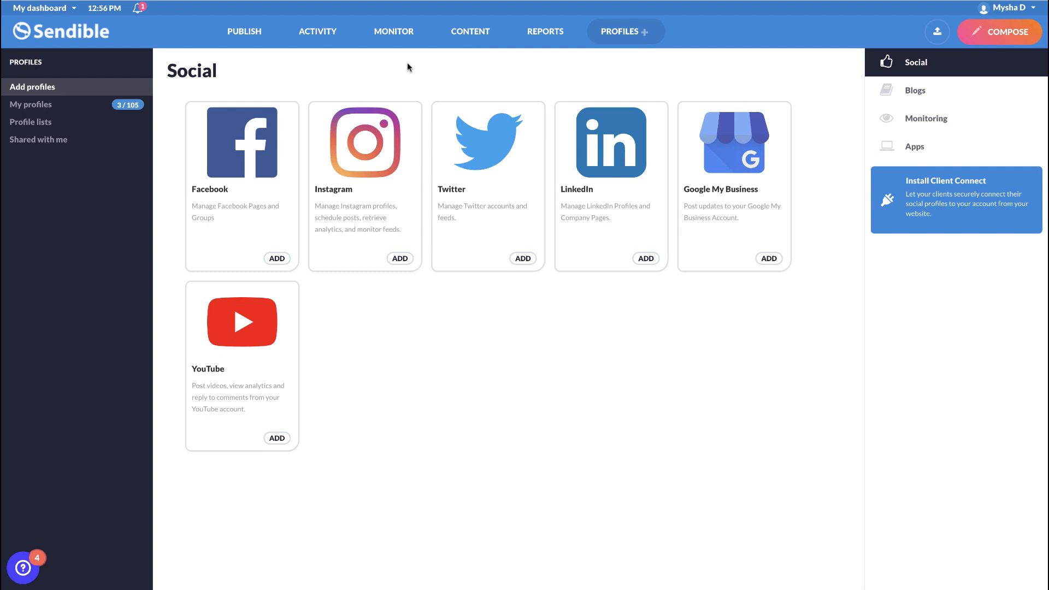
pyautogui.moveTo(375, 116)
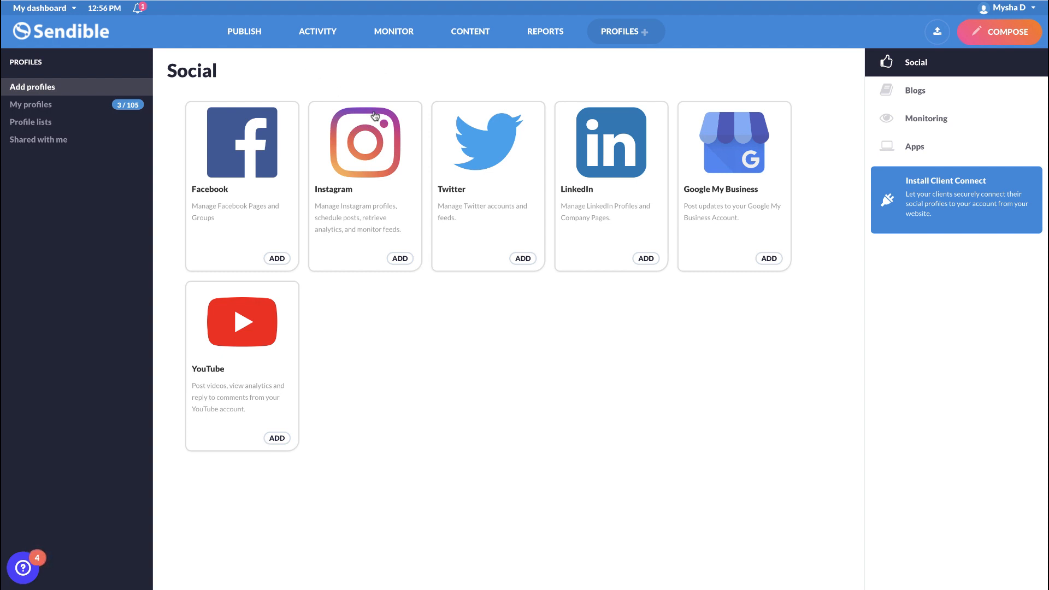
pyautogui.moveTo(372, 152)
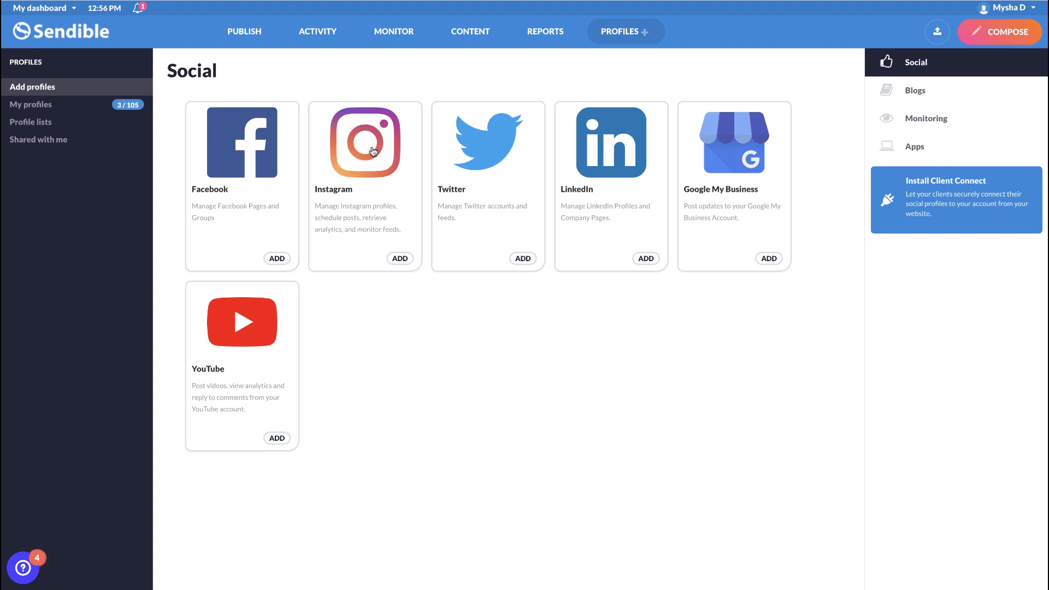
pyautogui.moveTo(232, 224)
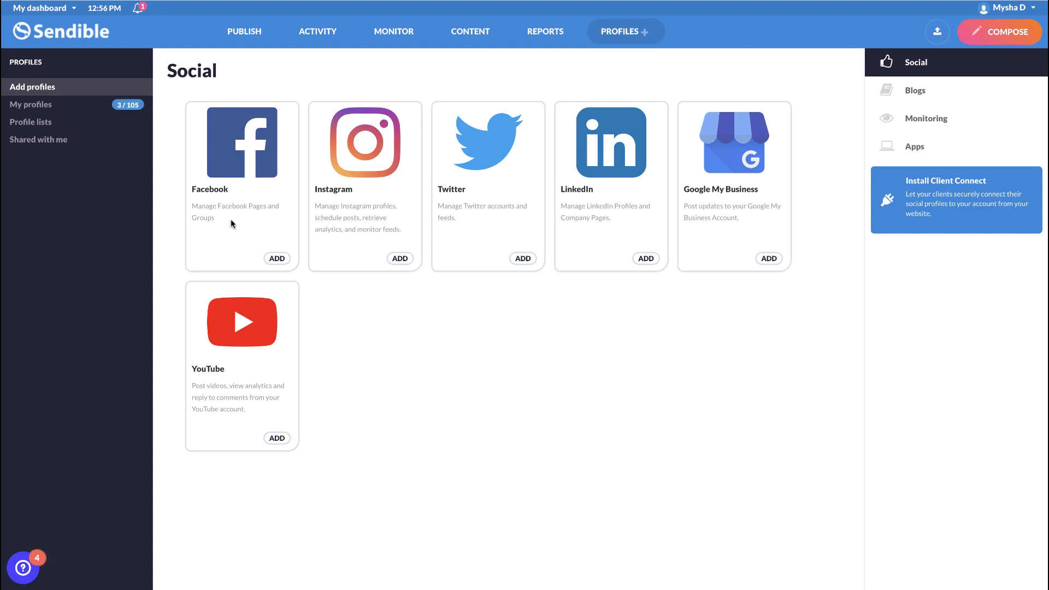
pyautogui.moveTo(744, 204)
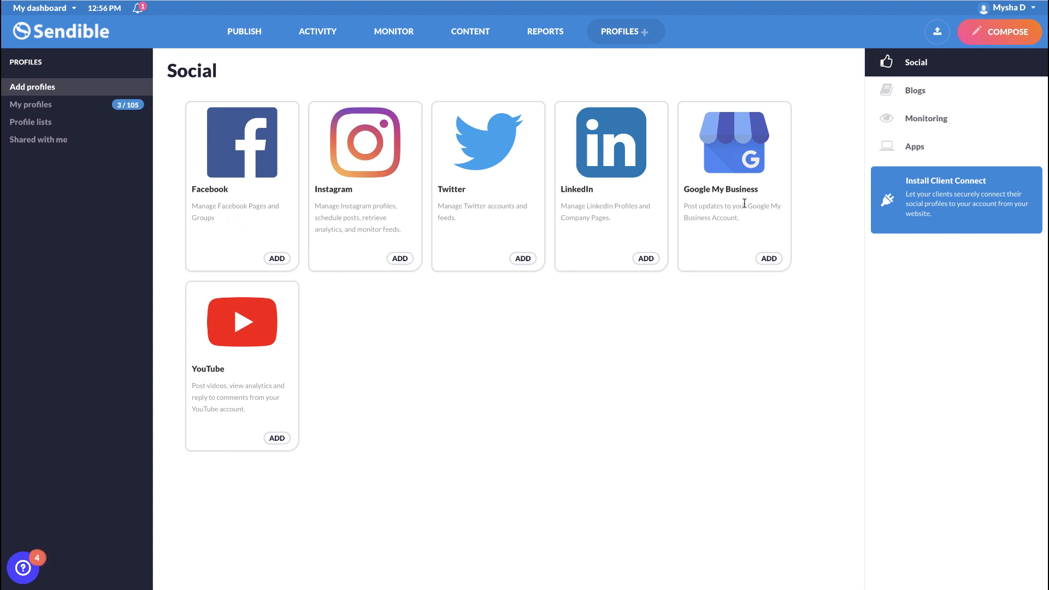
pyautogui.moveTo(589, 227)
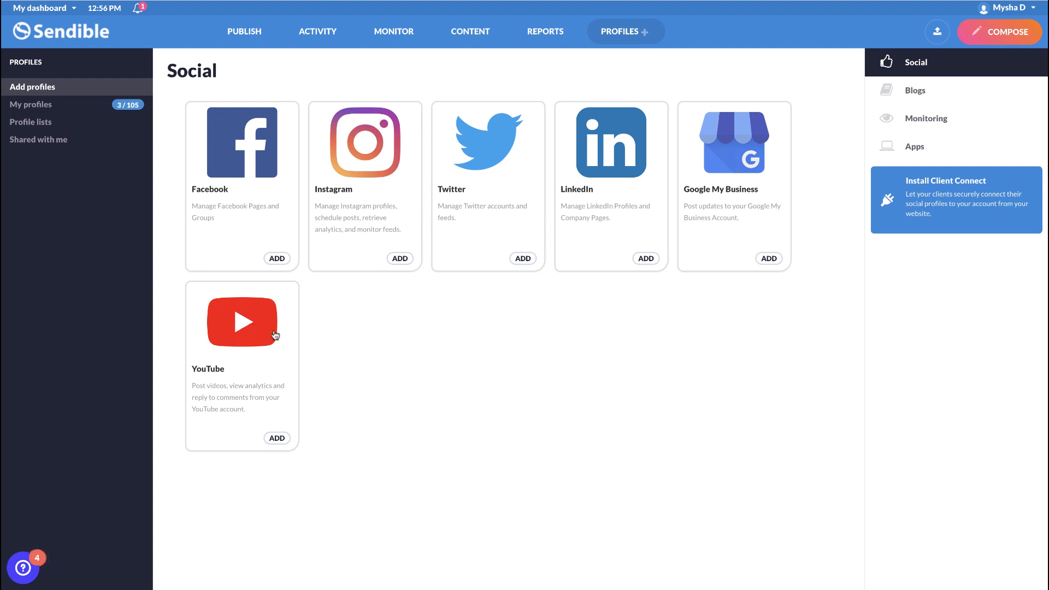
pyautogui.moveTo(634, 309)
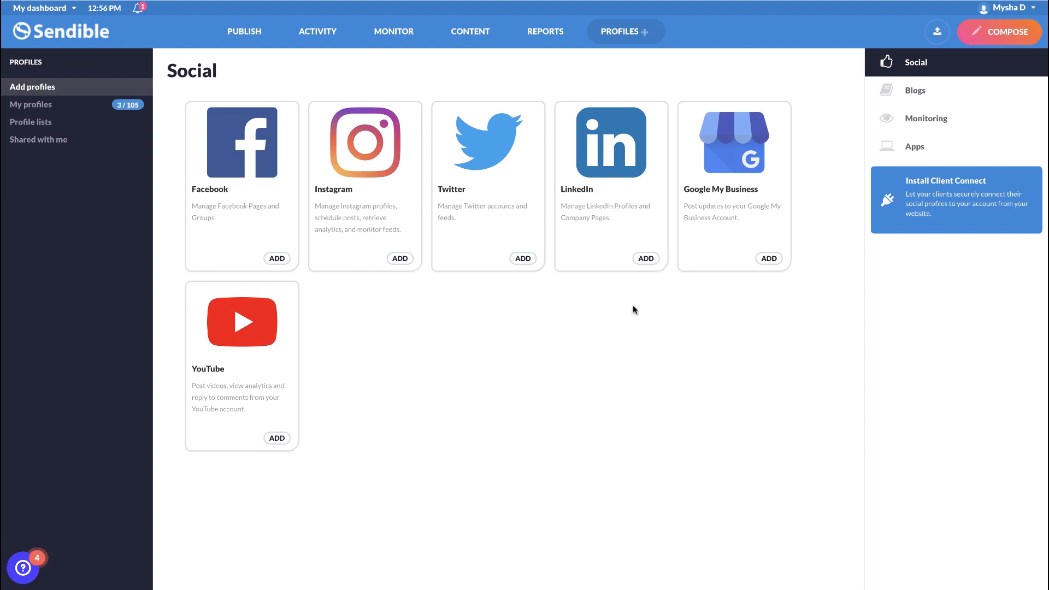
pyautogui.moveTo(416, 309)
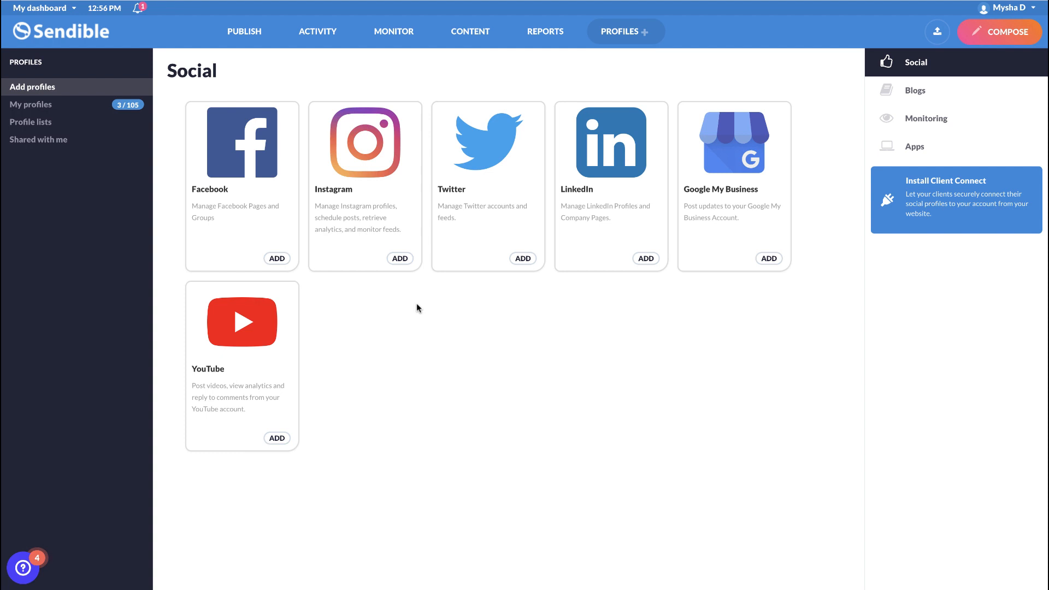
pyautogui.moveTo(400, 260)
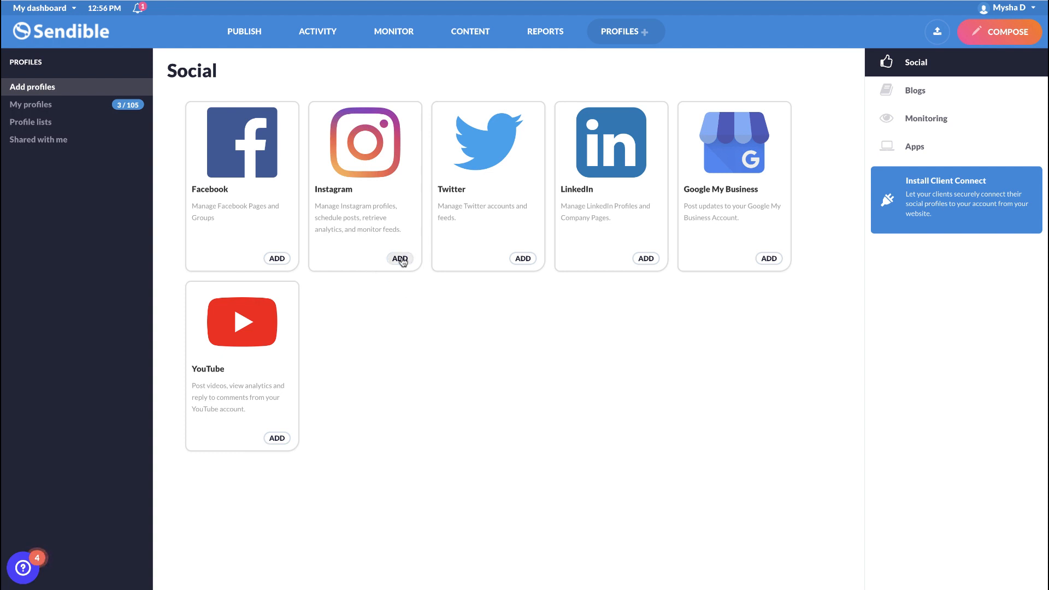
# - Start an Instagram profile setup and dismiss it without connecting
pyautogui.click(400, 258)
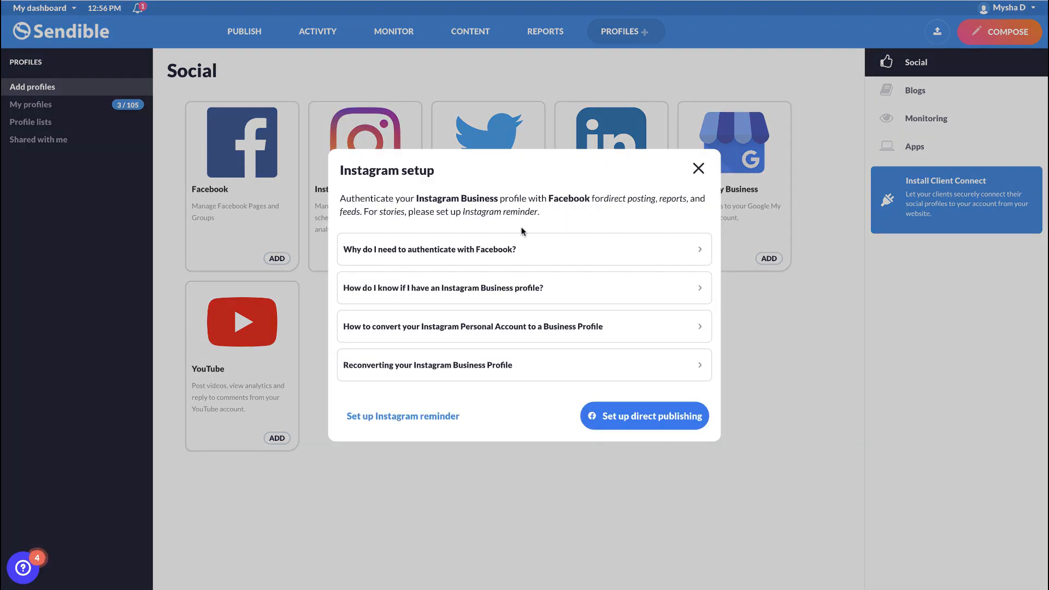
pyautogui.moveTo(593, 210)
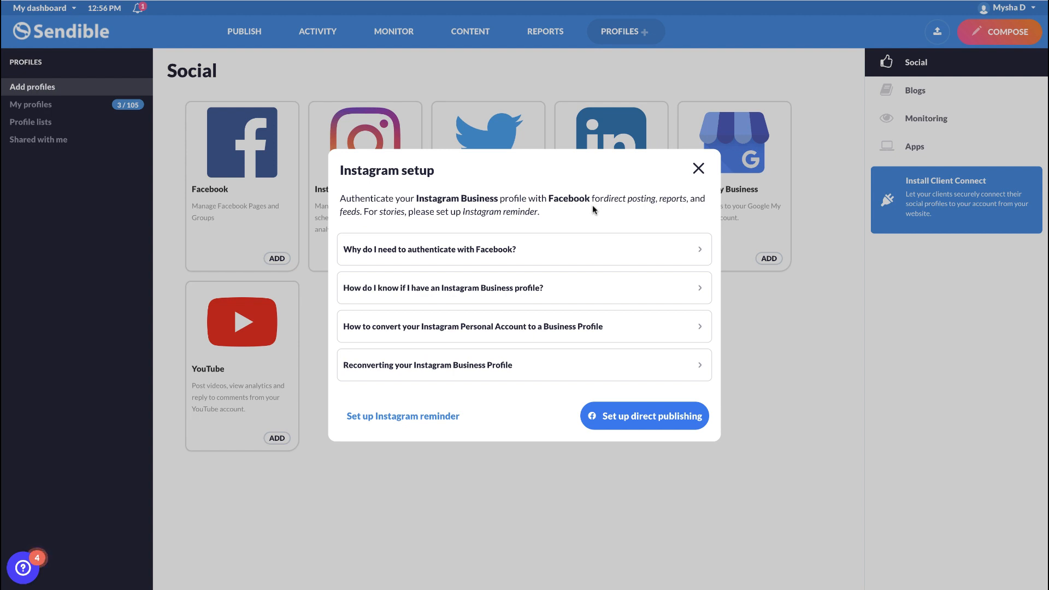
pyautogui.moveTo(465, 424)
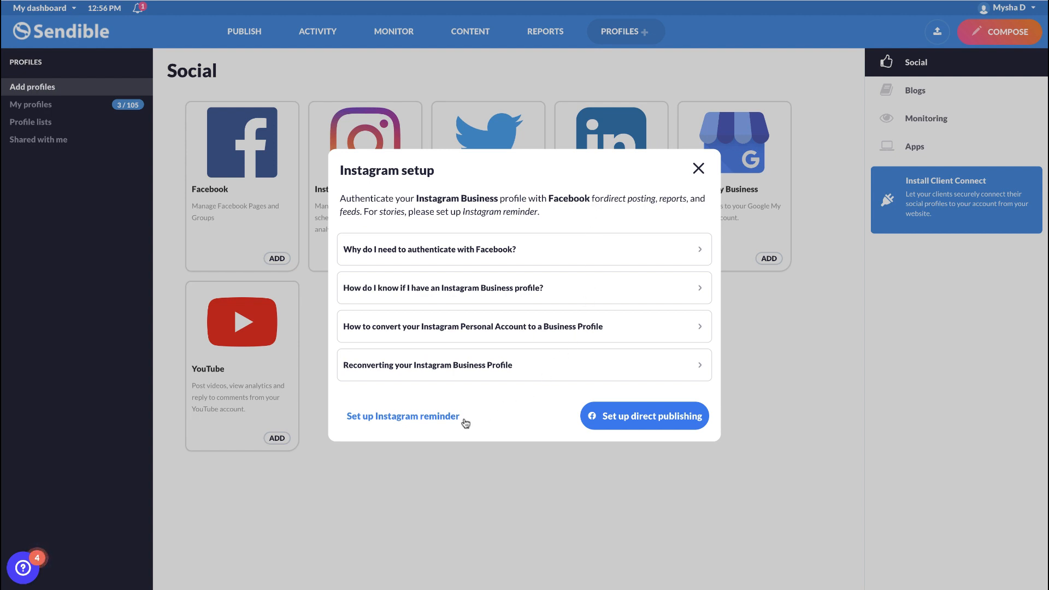
pyautogui.moveTo(409, 423)
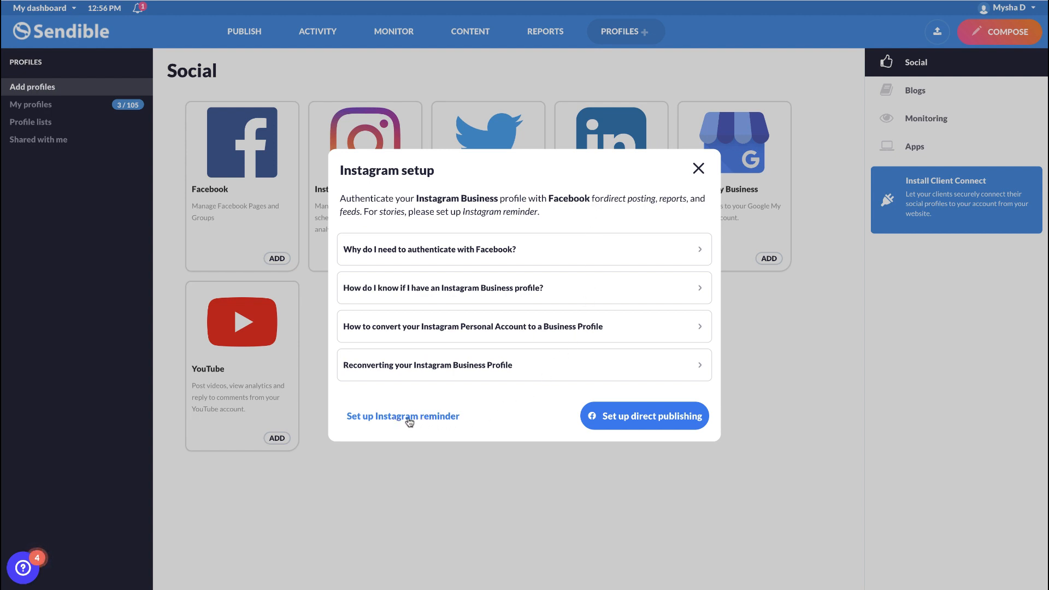
pyautogui.click(699, 168)
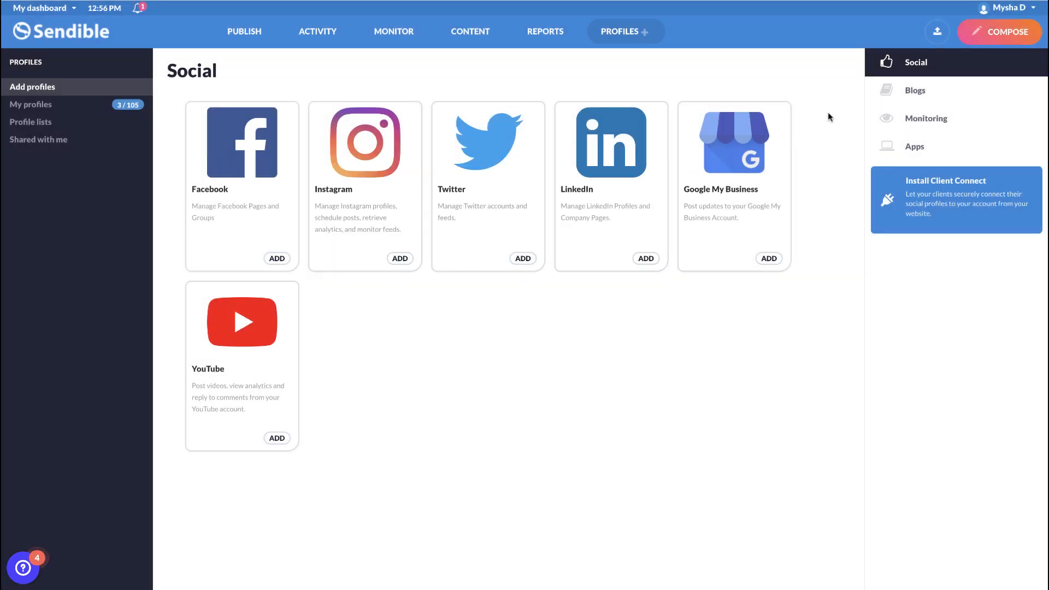
pyautogui.moveTo(862, 131)
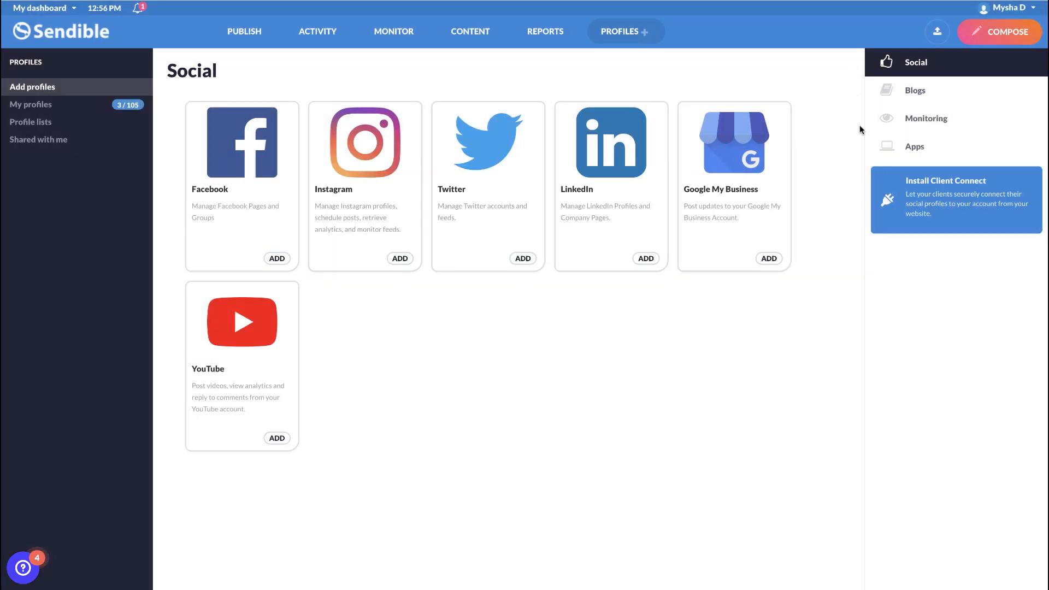
# - Browse the Blogs and Monitoring categories, ending on Apps with Facebook Page Loader and Facebook Reconnect
pyautogui.click(916, 91)
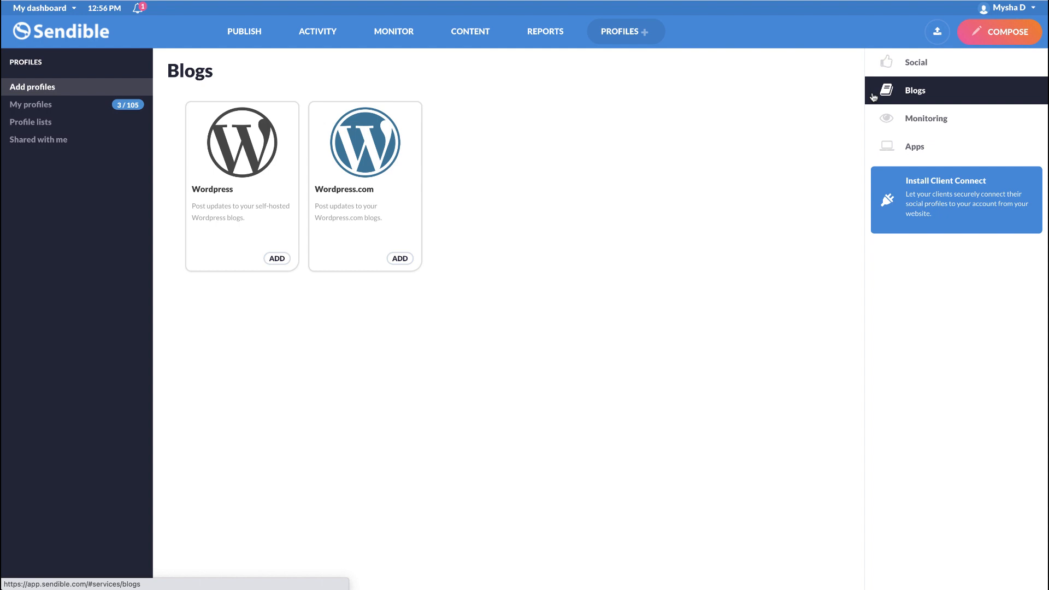
pyautogui.click(926, 118)
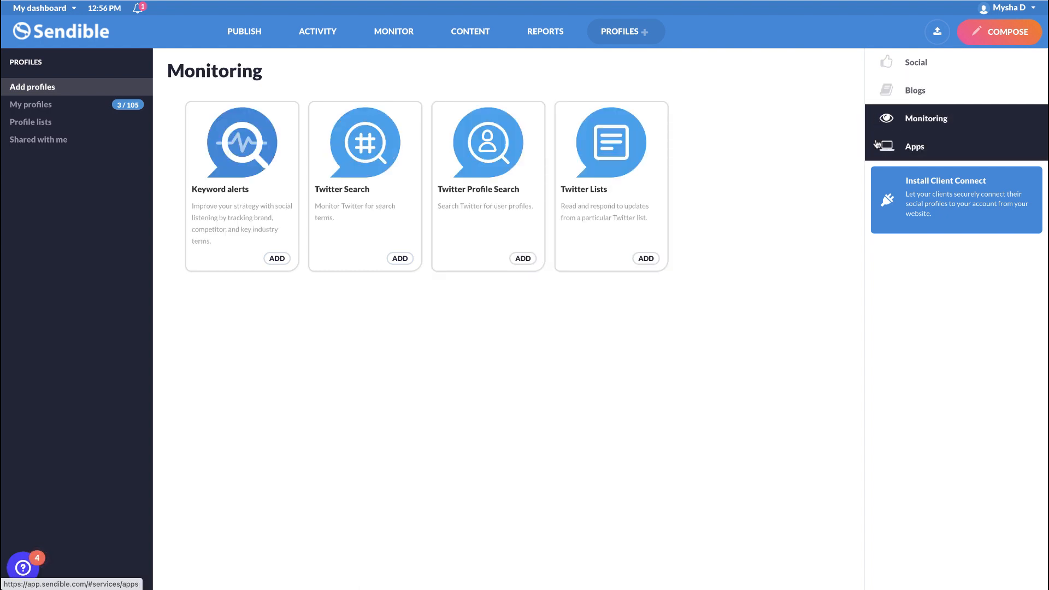
pyautogui.click(914, 145)
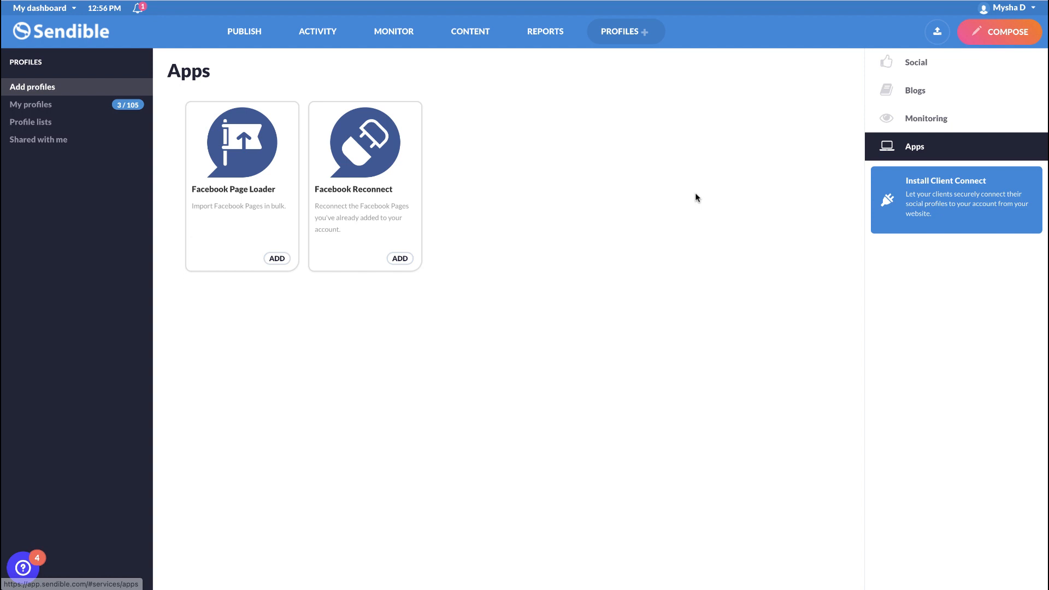
pyautogui.moveTo(594, 258)
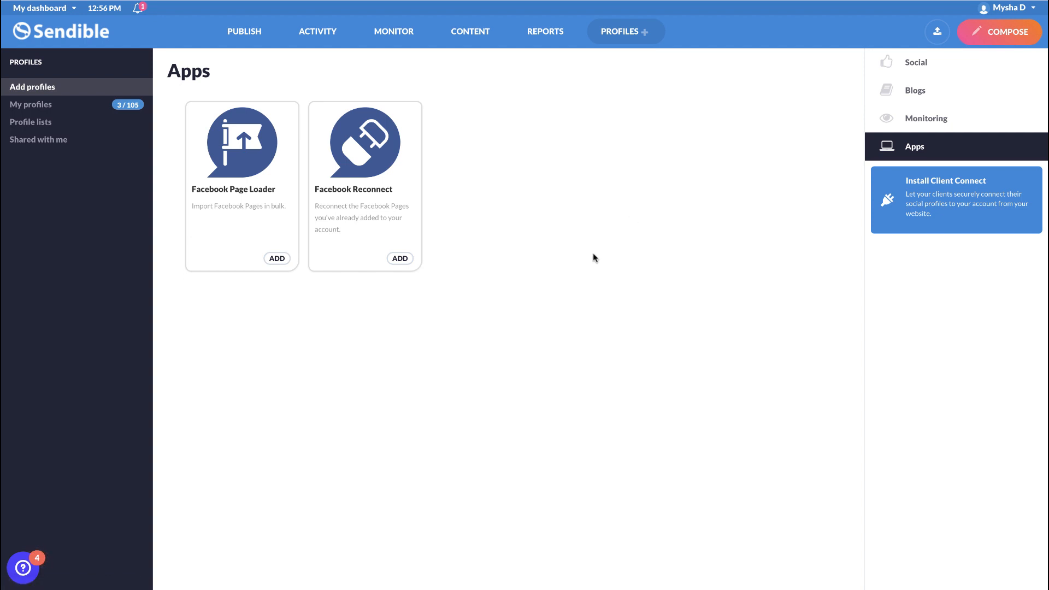
pyautogui.moveTo(276, 257)
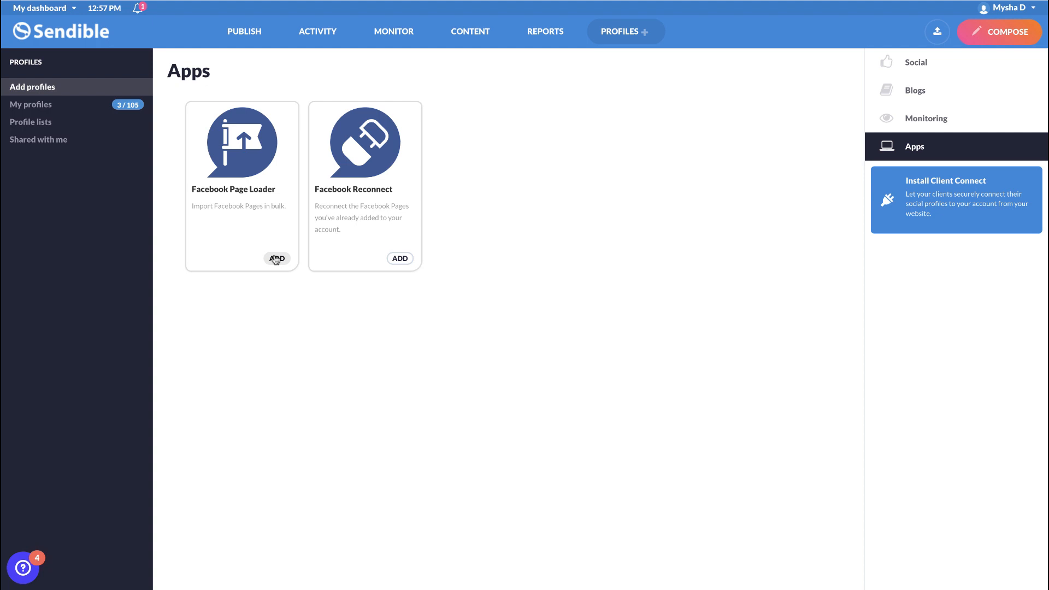
pyautogui.moveTo(815, 142)
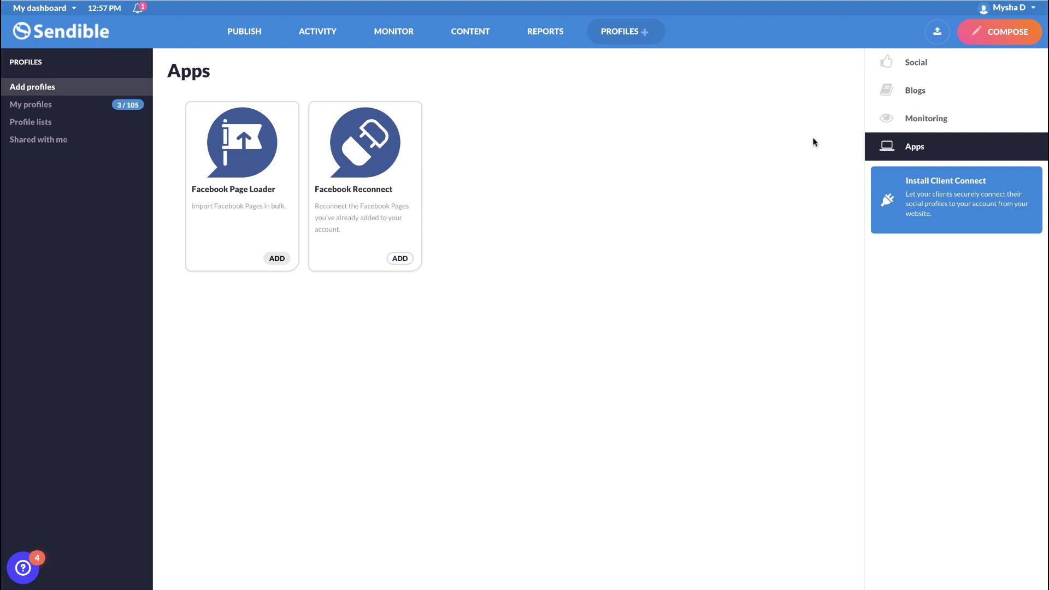
pyautogui.moveTo(916, 62)
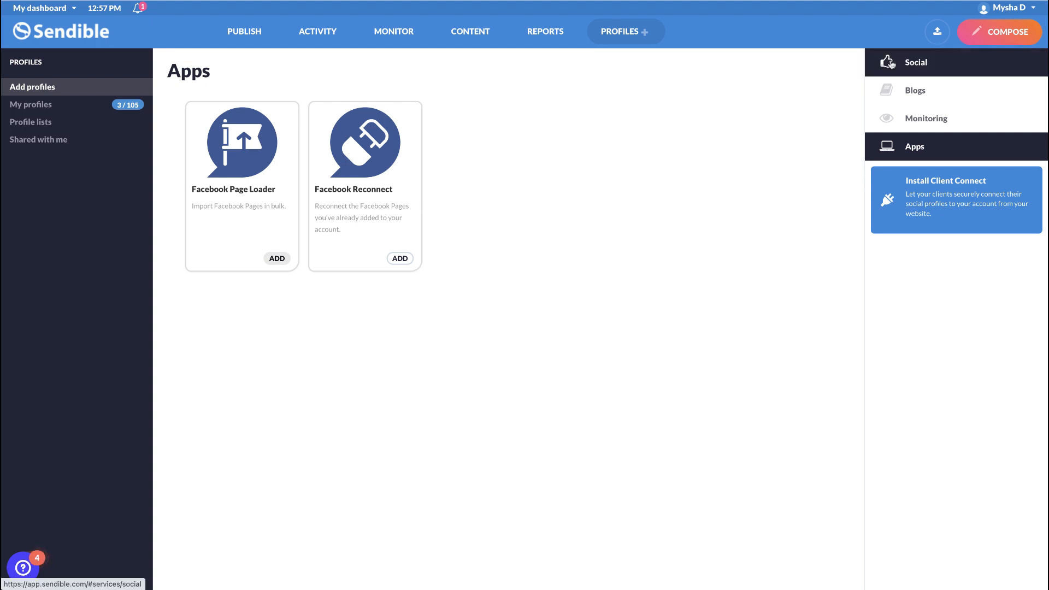
# - From Social, add a Facebook profile and begin the Facebook Page connection, reaching Facebook's permissions review
pyautogui.click(914, 63)
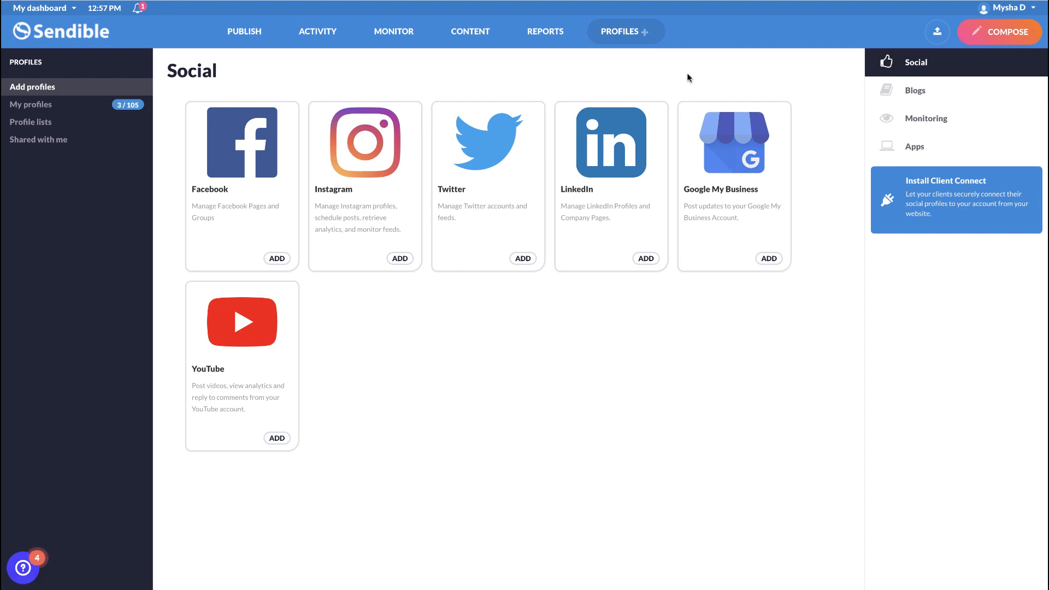
pyautogui.moveTo(276, 259)
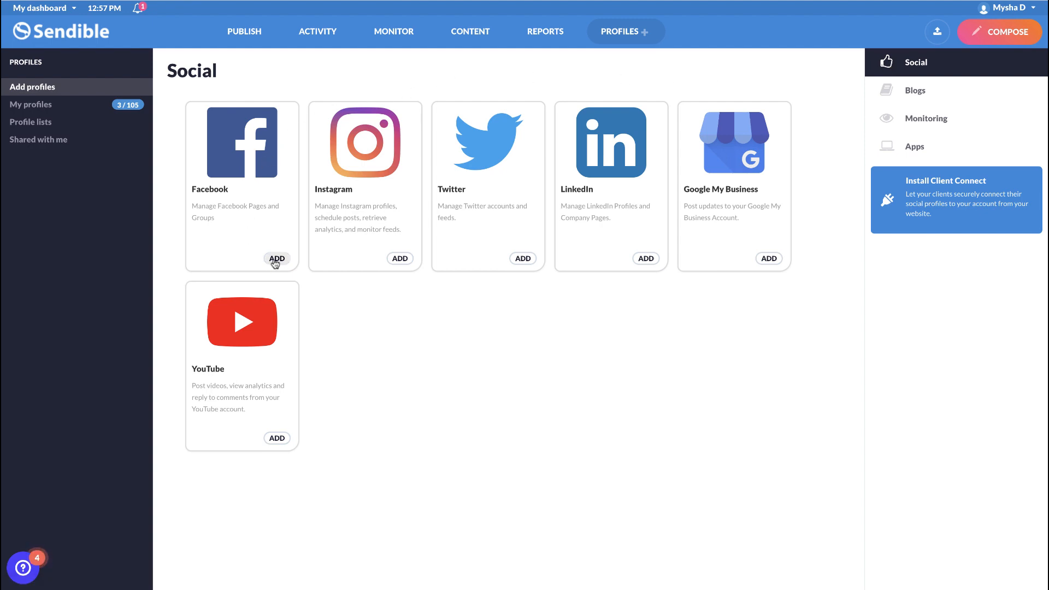
pyautogui.click(276, 258)
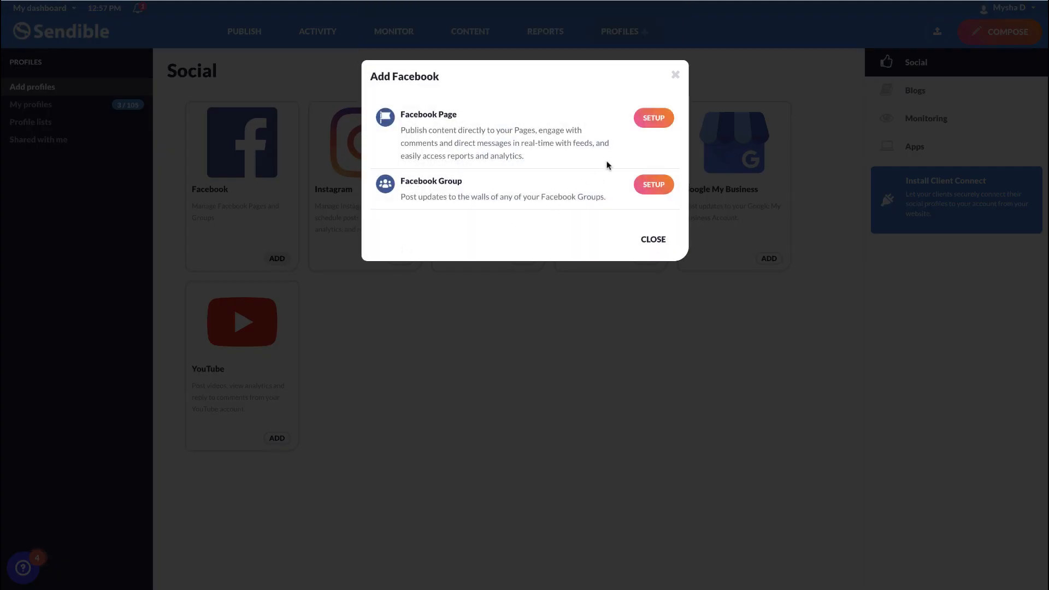
pyautogui.click(654, 118)
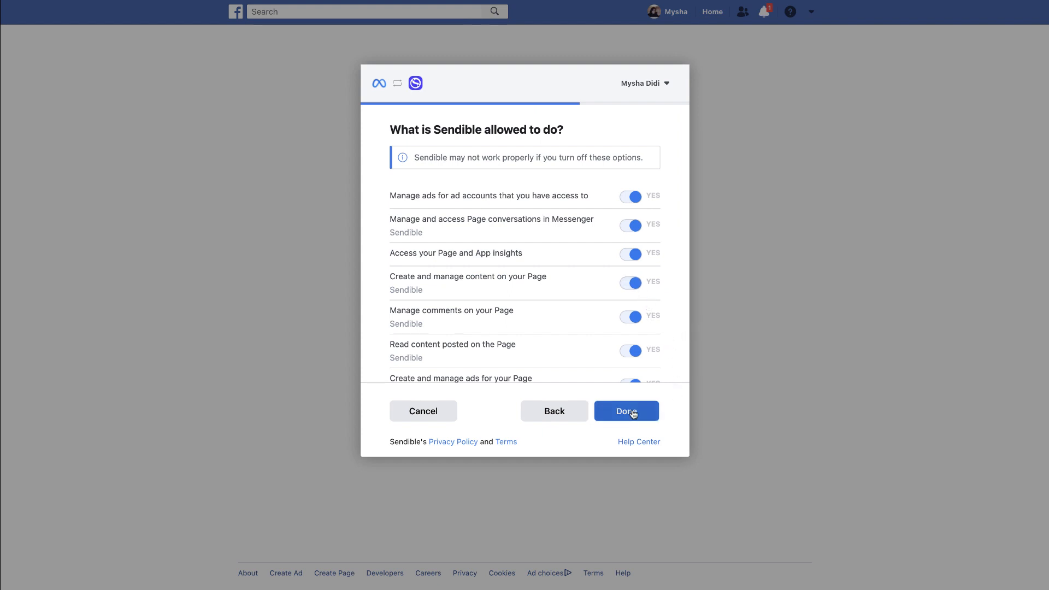
# - Grant Facebook's permissions, keep link previews off and alerts on Priority Inbox Only, and save the settings
pyautogui.click(625, 411)
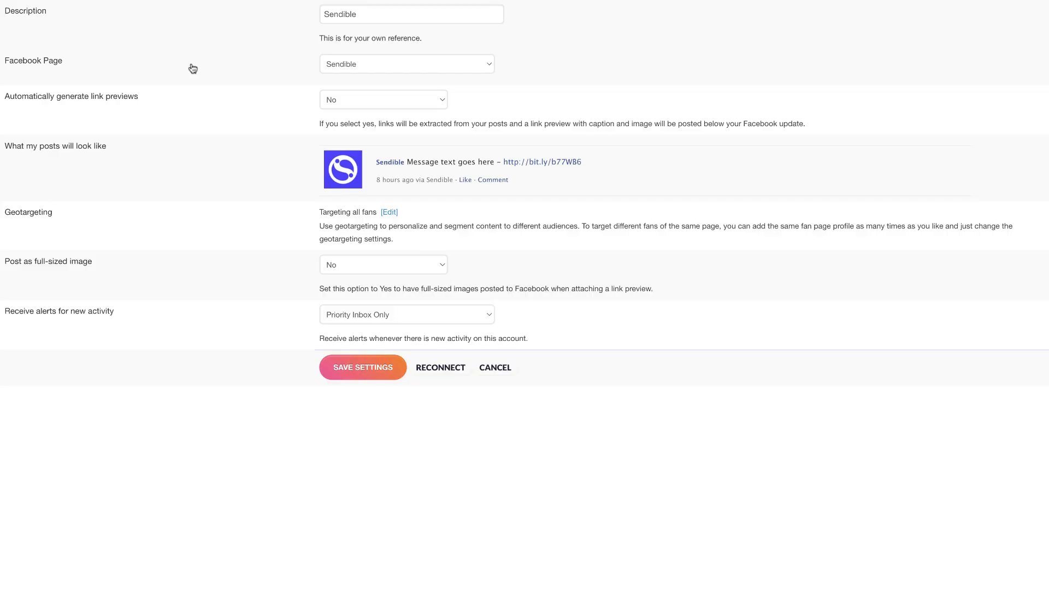
pyautogui.moveTo(588, 39)
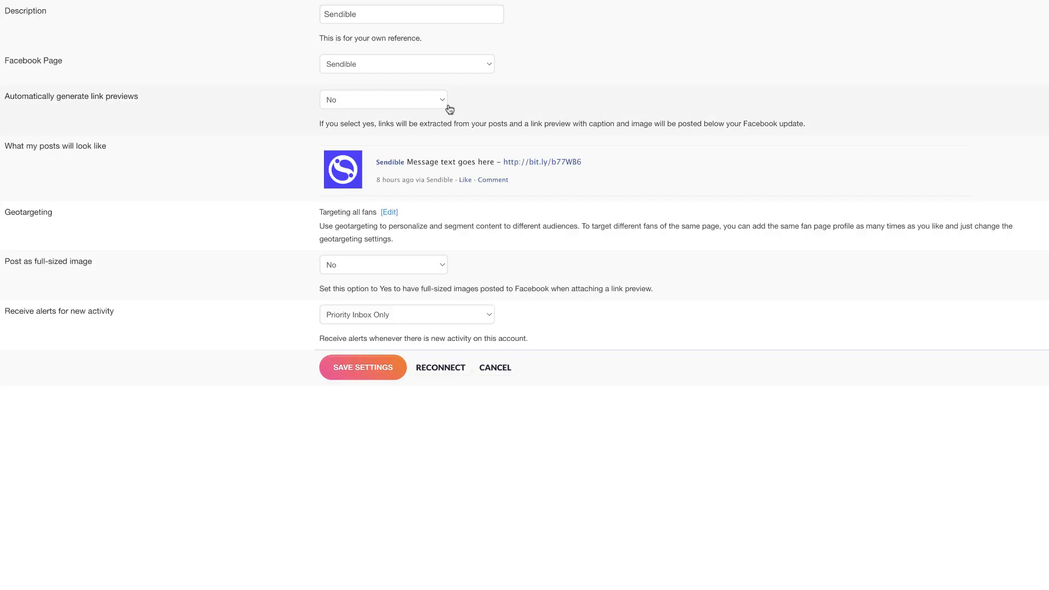
pyautogui.click(384, 100)
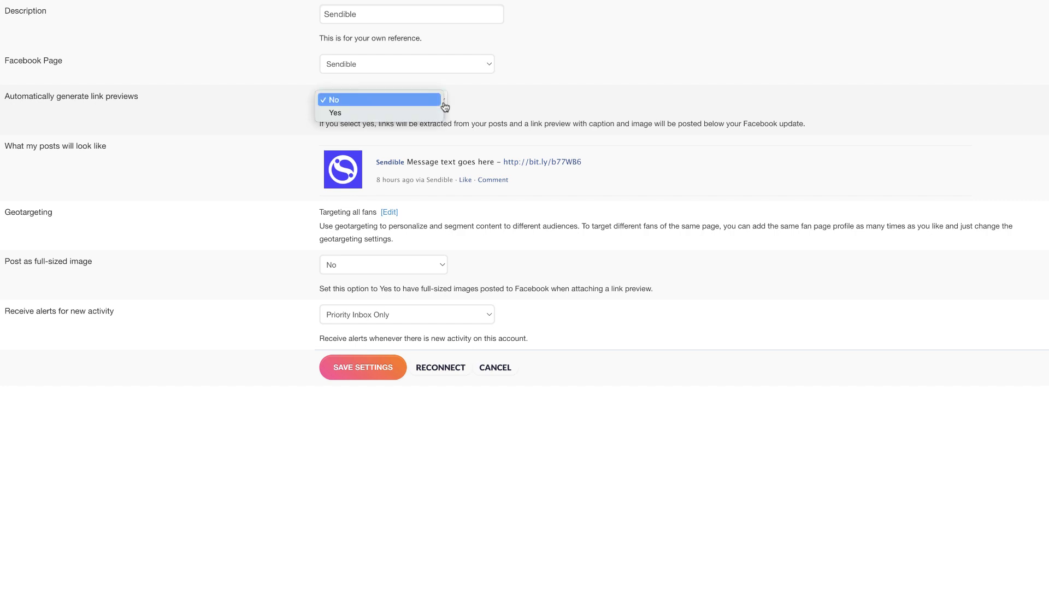
pyautogui.moveTo(472, 111)
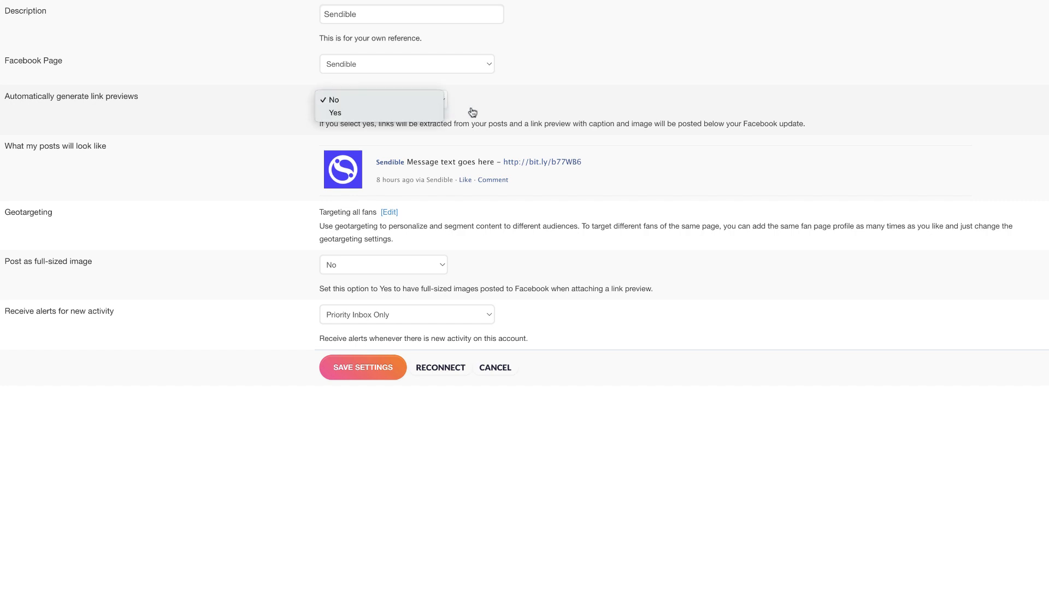
pyautogui.moveTo(503, 302)
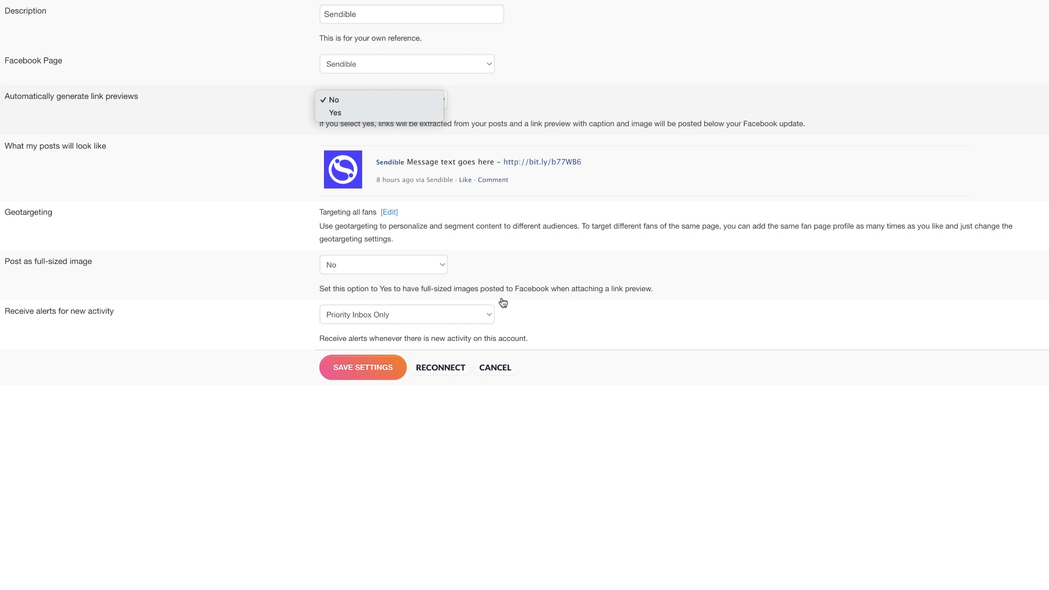
pyautogui.click(406, 315)
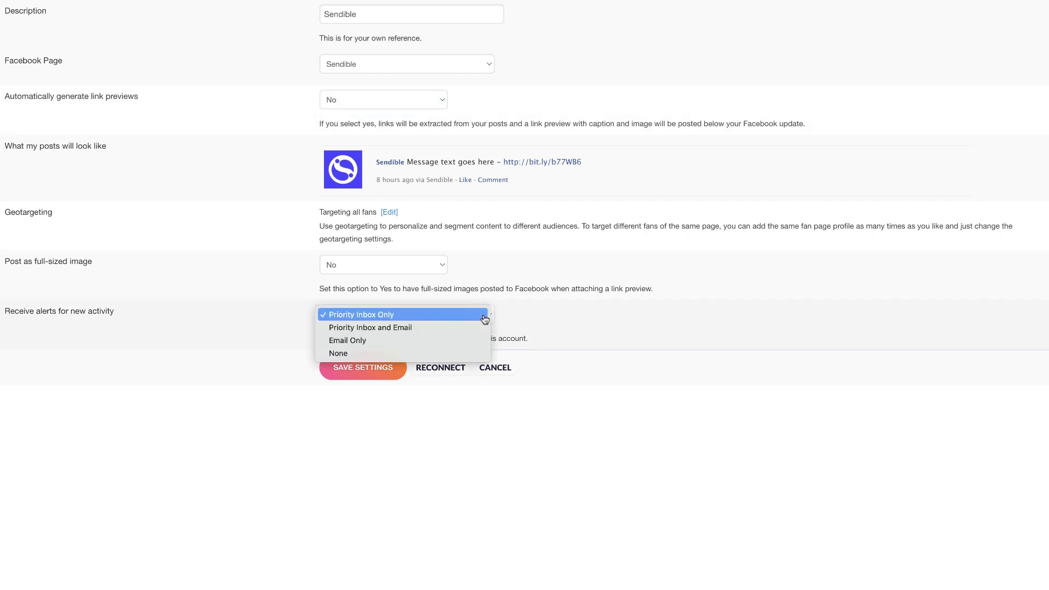
pyautogui.moveTo(441, 316)
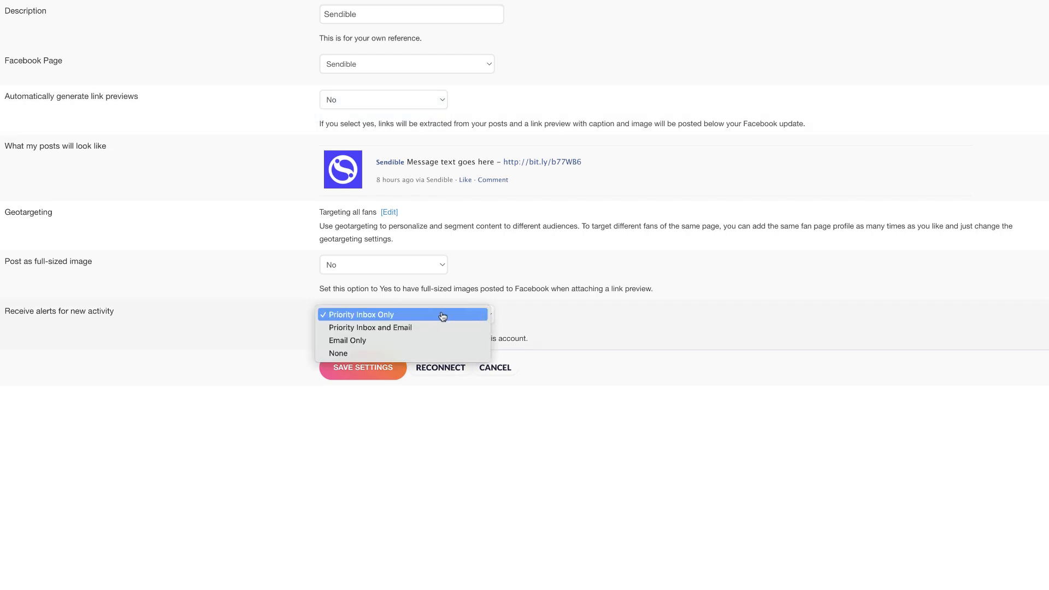
pyautogui.moveTo(436, 327)
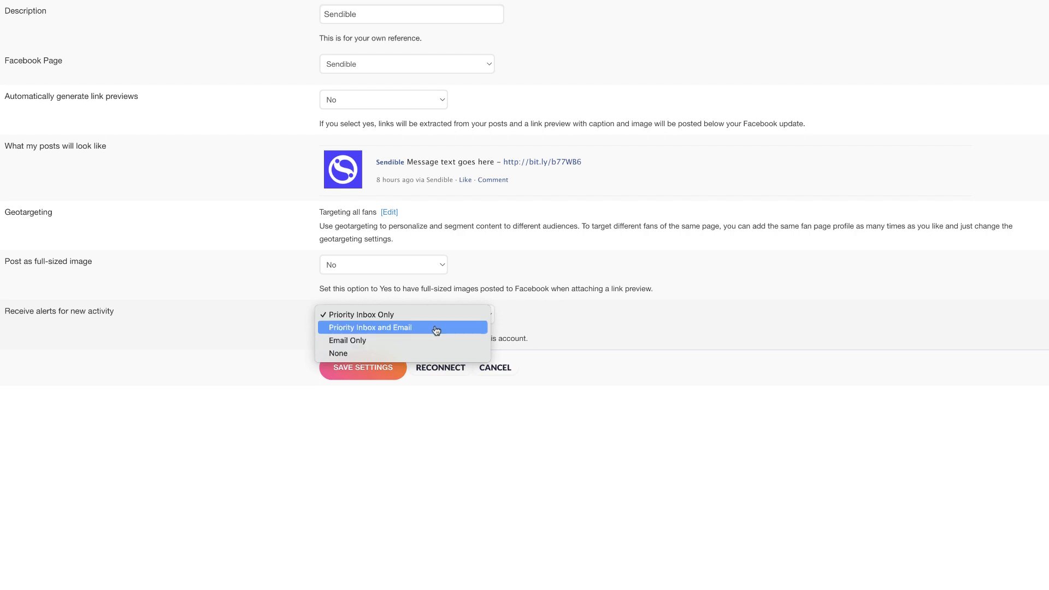
pyautogui.click(360, 315)
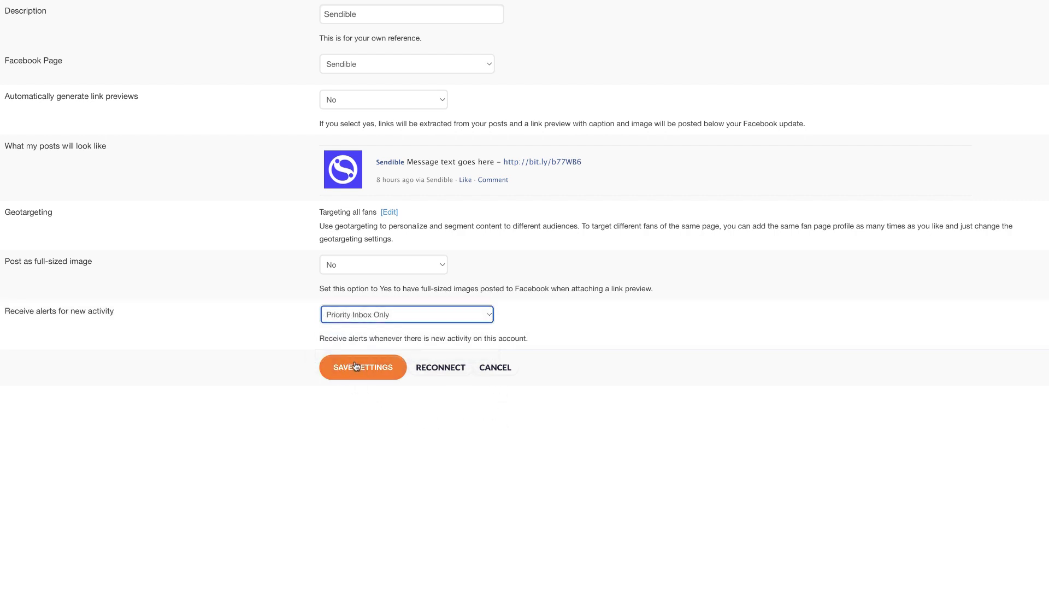
pyautogui.click(363, 367)
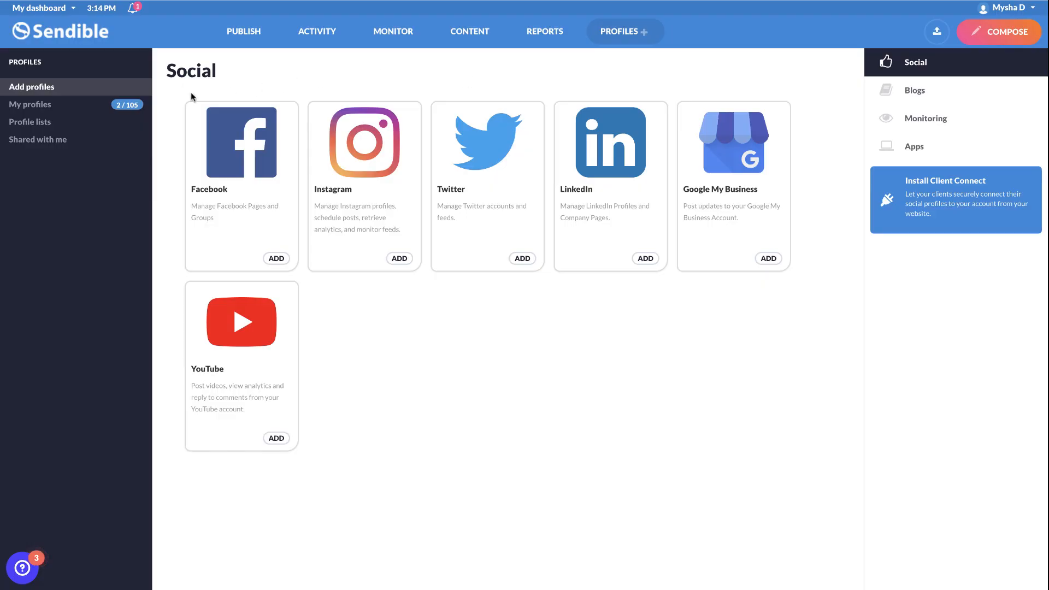
# - View My profiles listing the Facebook Page and Twitter, then open the Resource centre from the help button
pyautogui.click(31, 105)
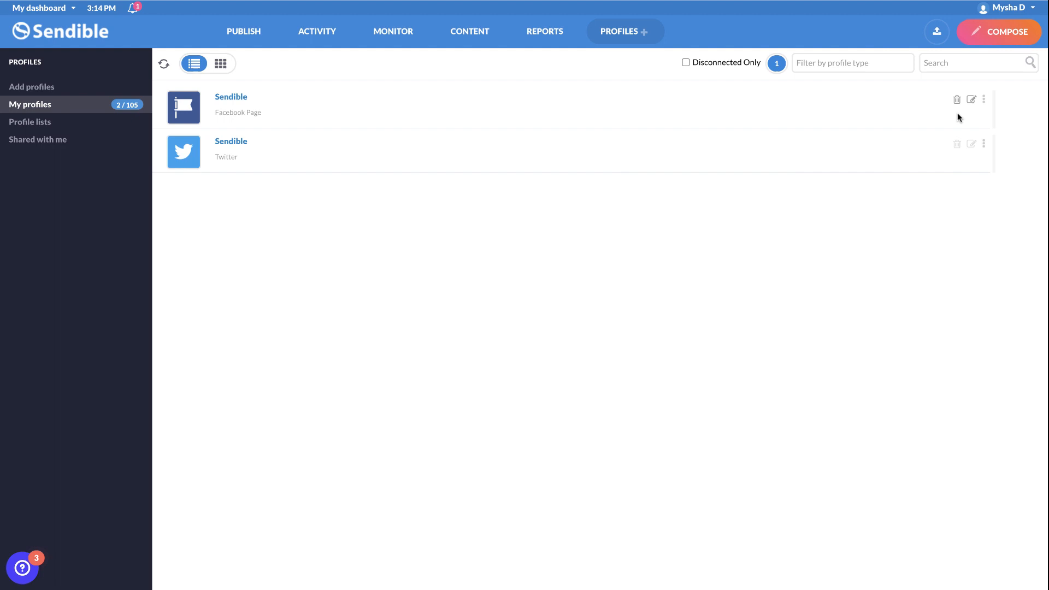
pyautogui.click(984, 100)
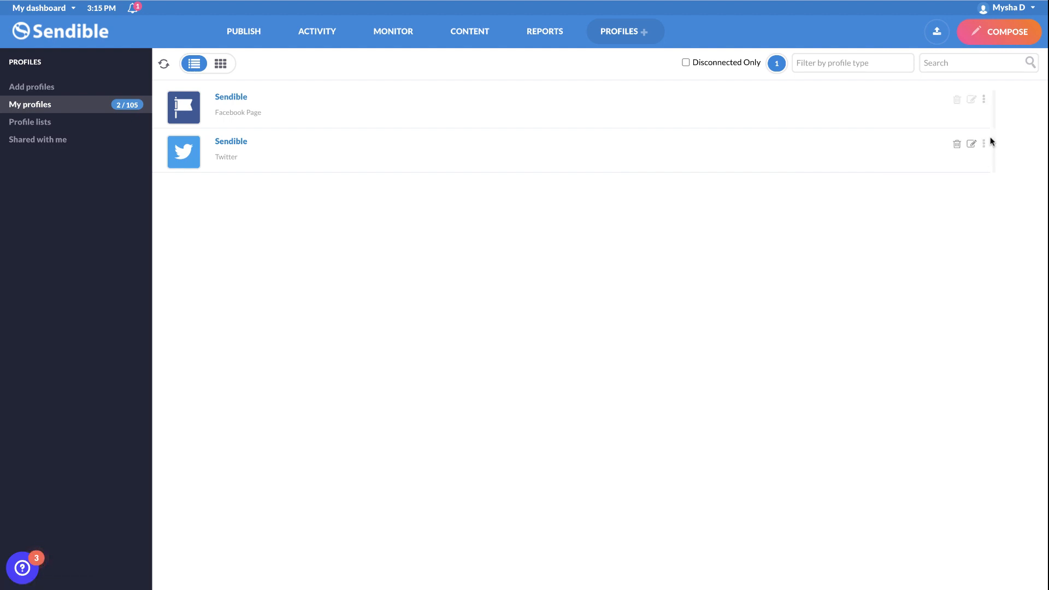
pyautogui.click(999, 31)
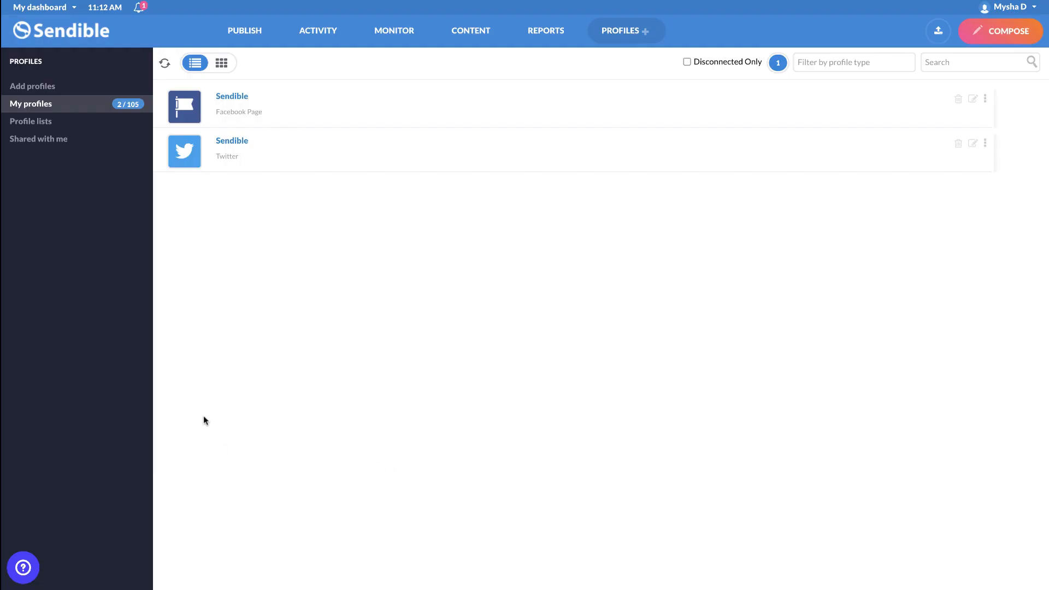
pyautogui.moveTo(23, 567)
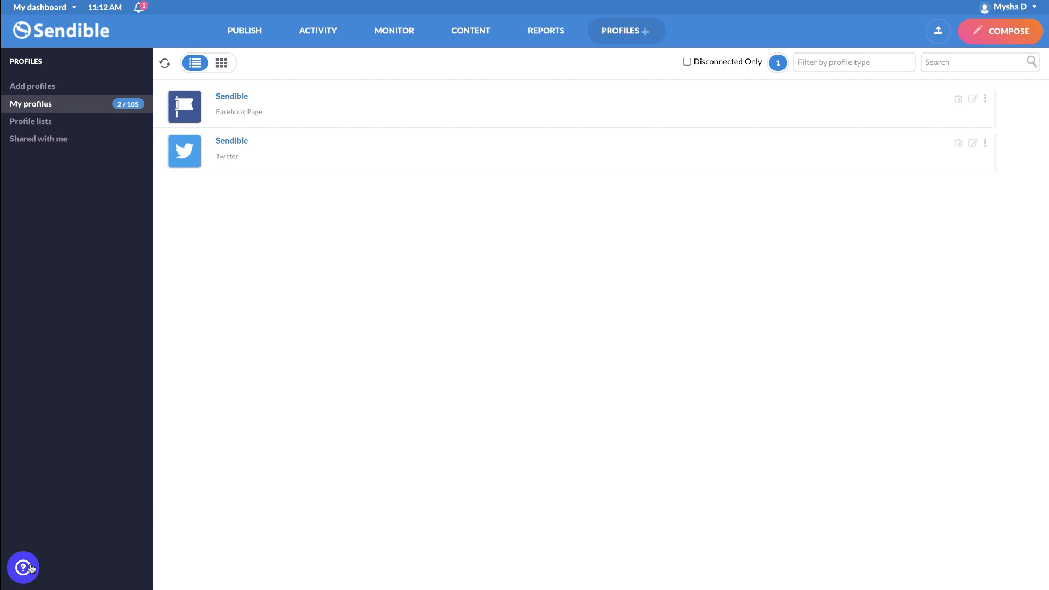
pyautogui.click(23, 569)
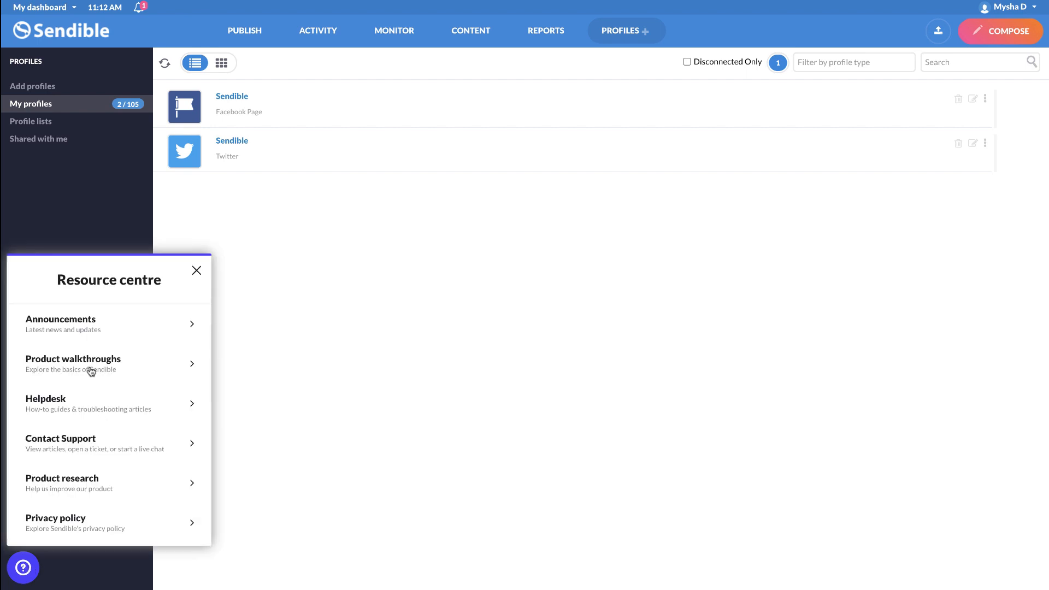